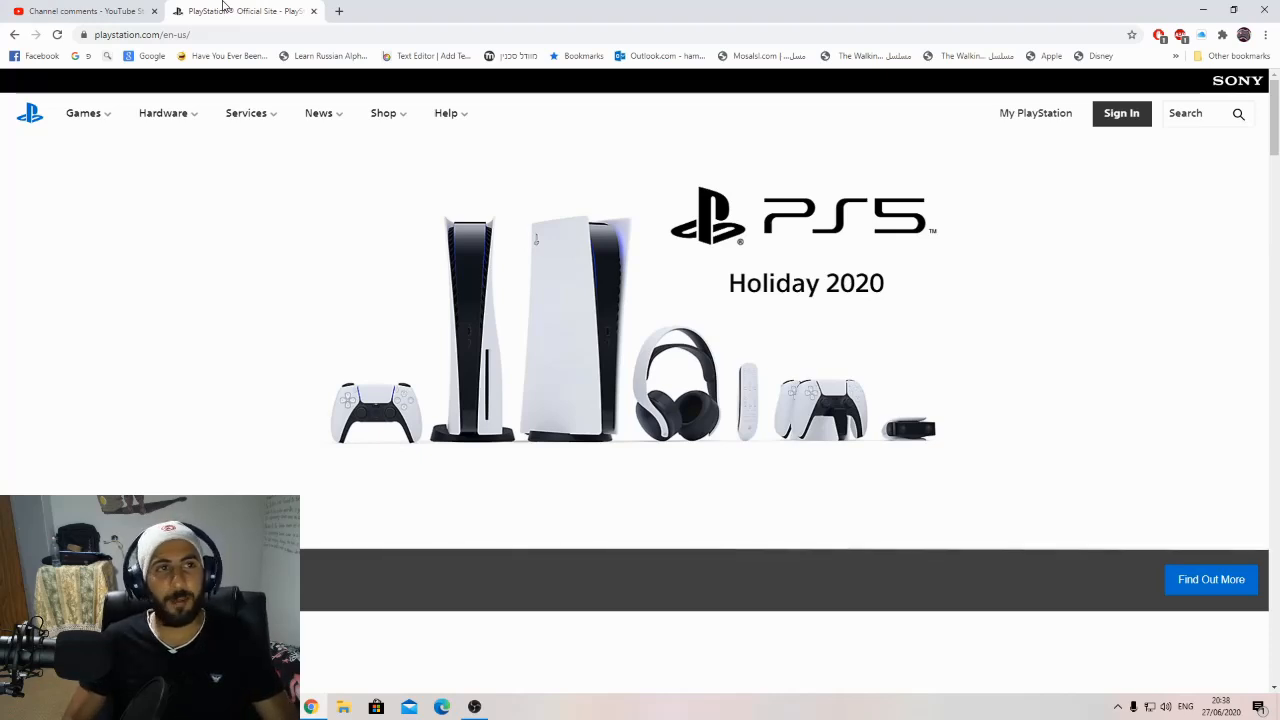
Search for error CE-33729-4 and reach the Sony account sign-in page via the PlayStation site.
text((CE-33729-4))
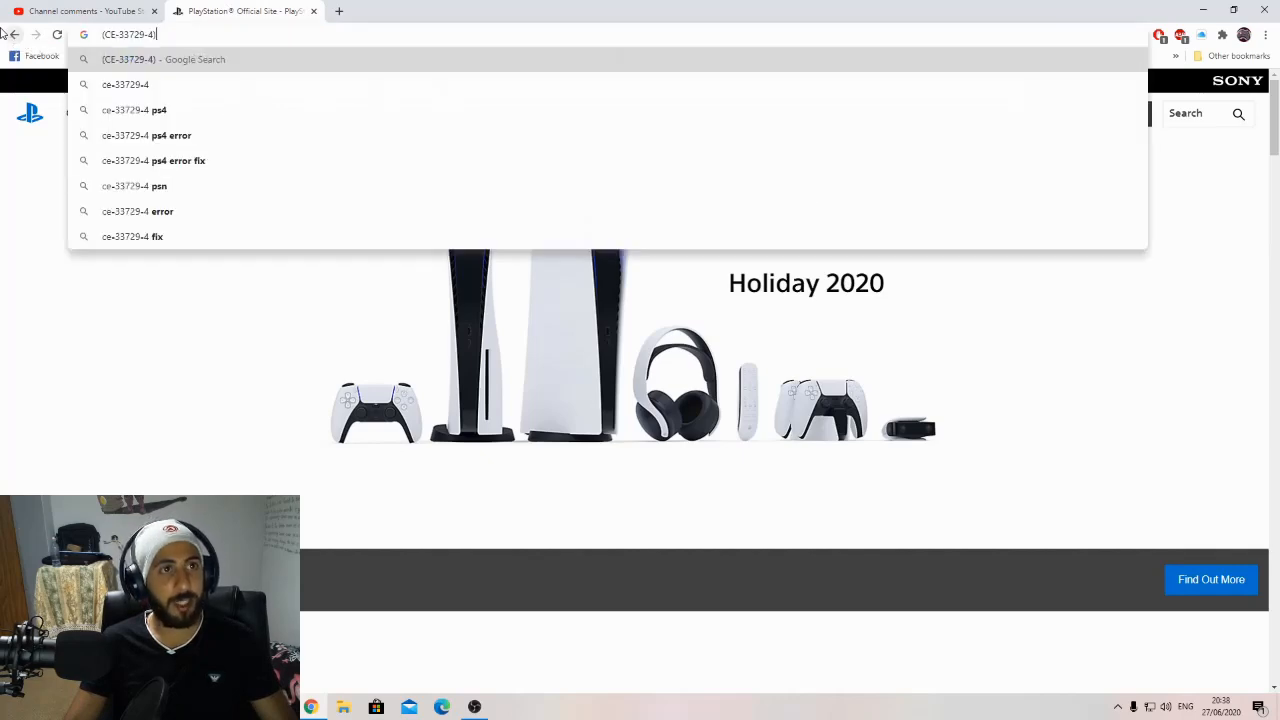
mouse_move(48, 206)
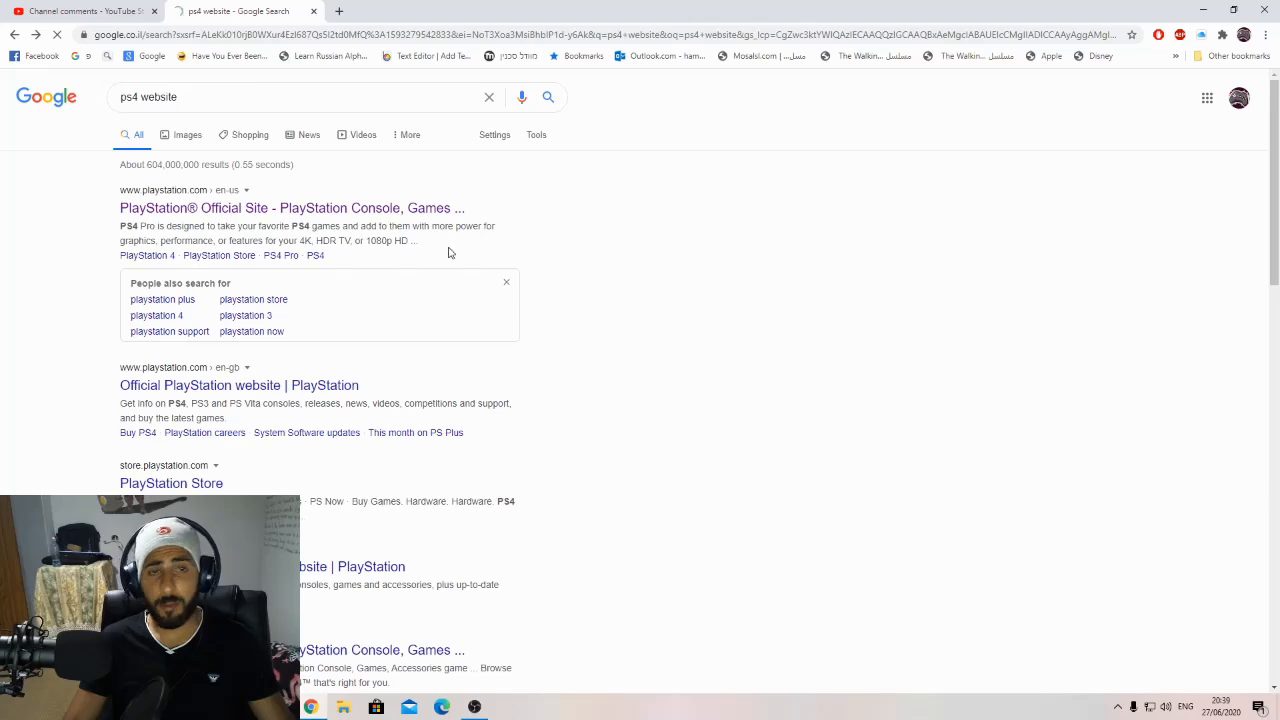
click(292, 208)
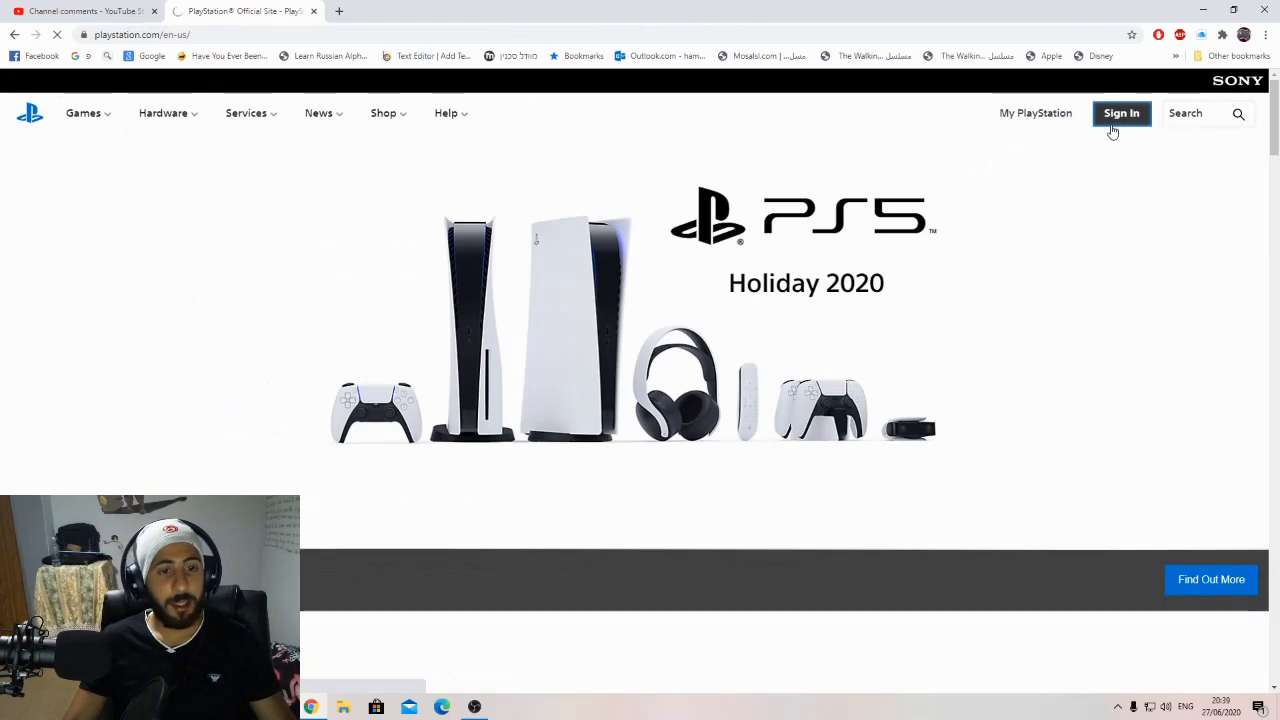
click(1120, 112)
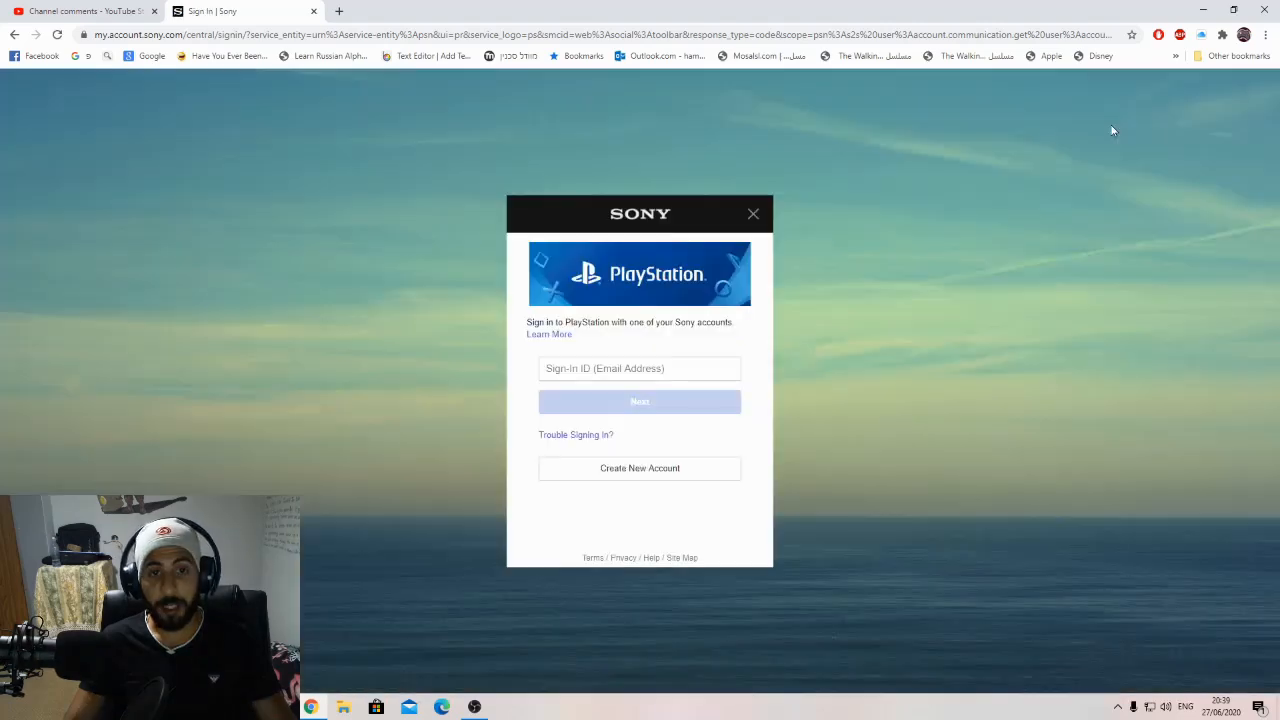
Reach the 'Trouble Signing In?' help page and point to 'Reset your password'.
click(576, 434)
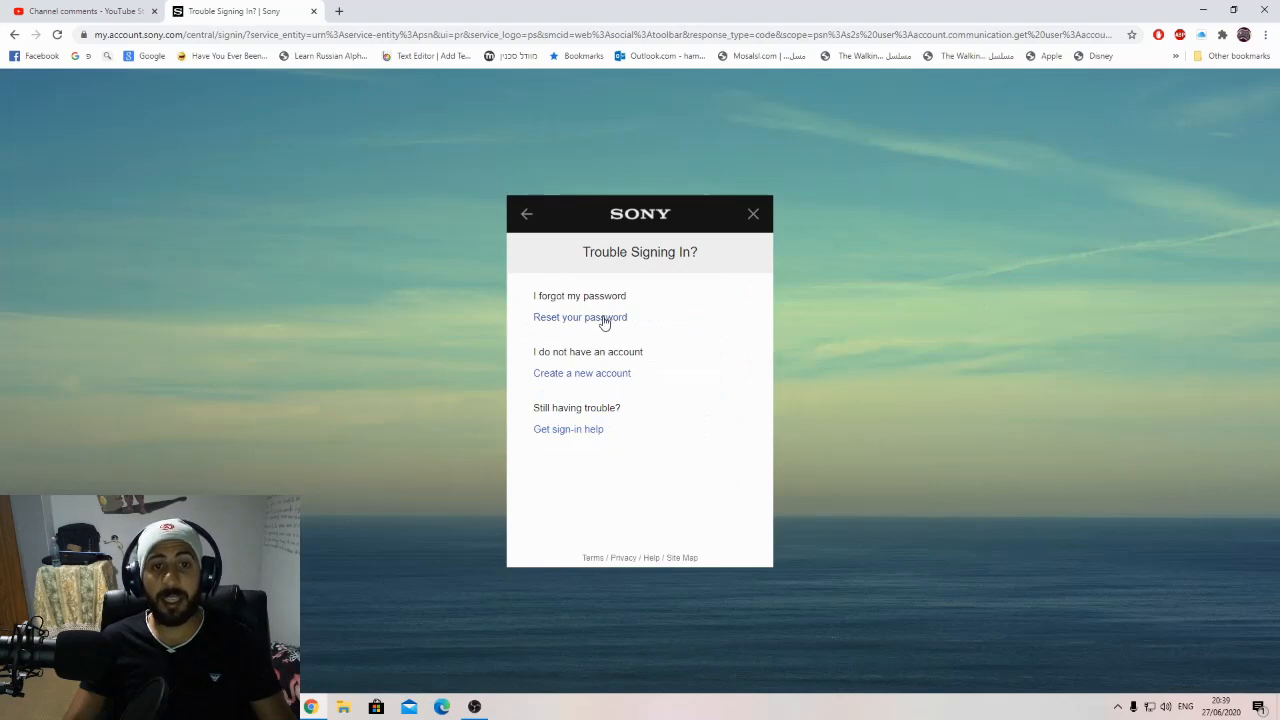
click(580, 316)
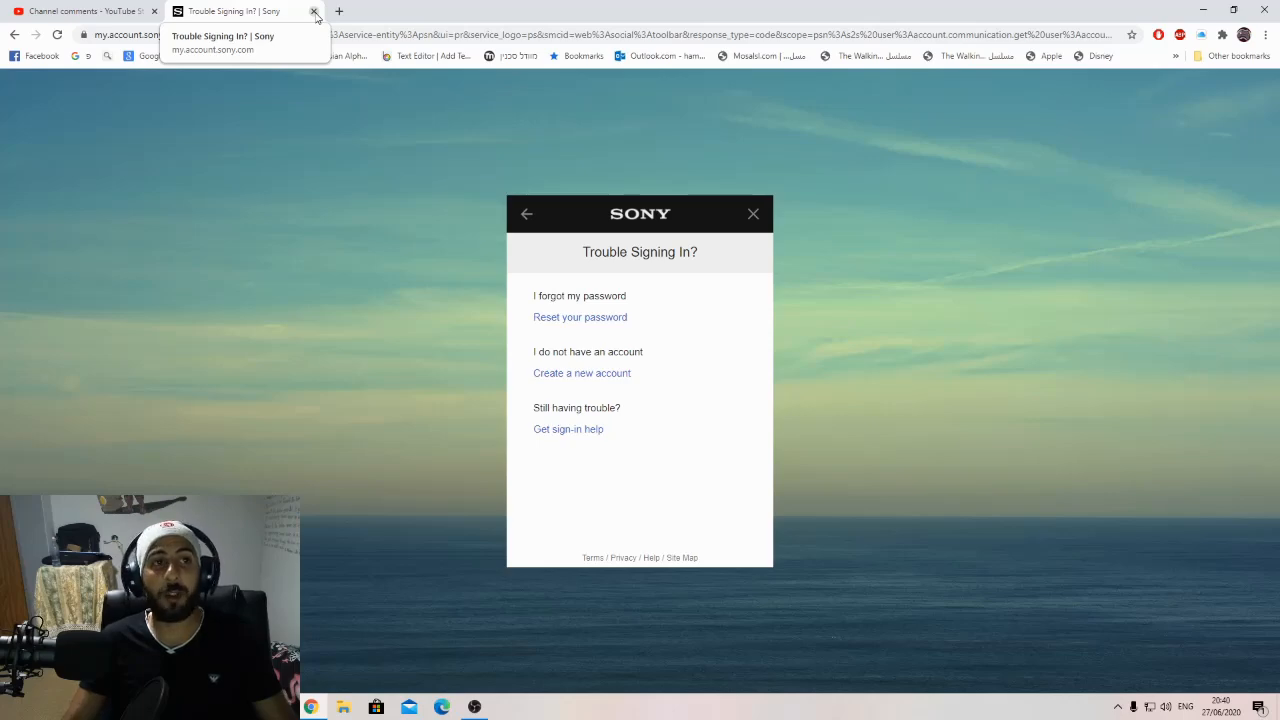
Close the Sony sign-in tab and scroll through the YouTube Studio comments mentioning CE-33729-4.
click(314, 12)
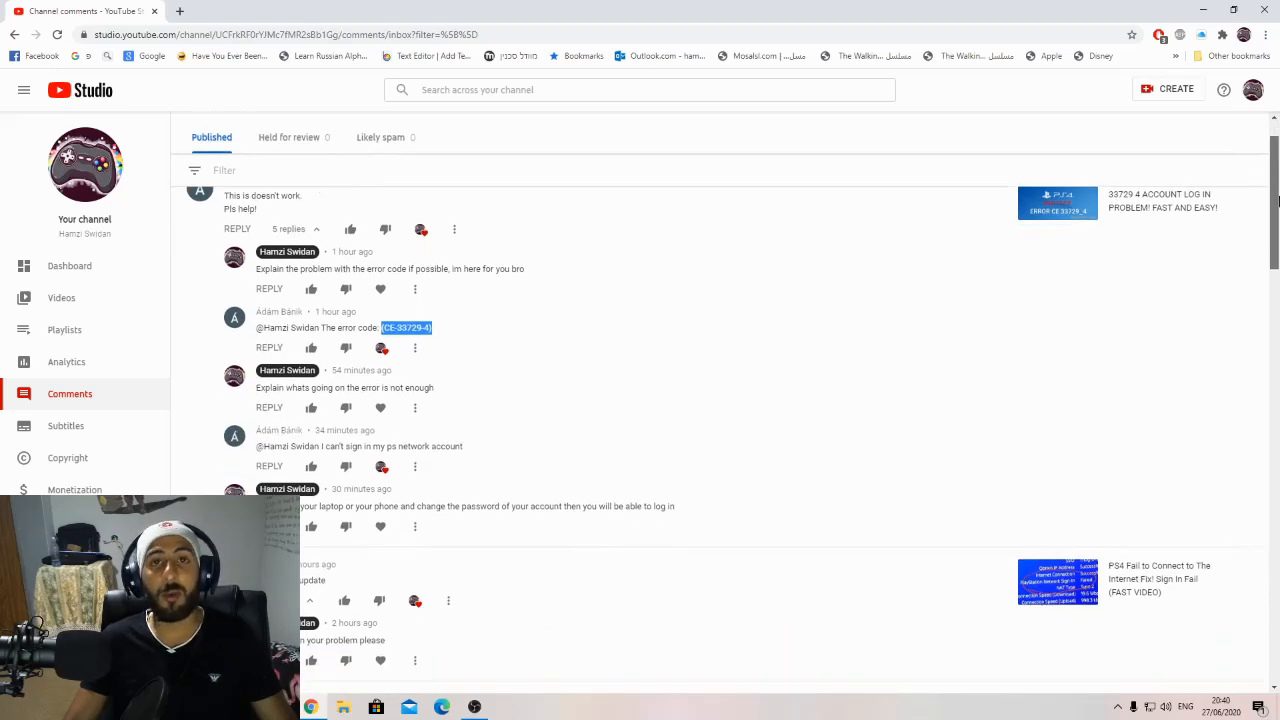
scroll(down, 3)
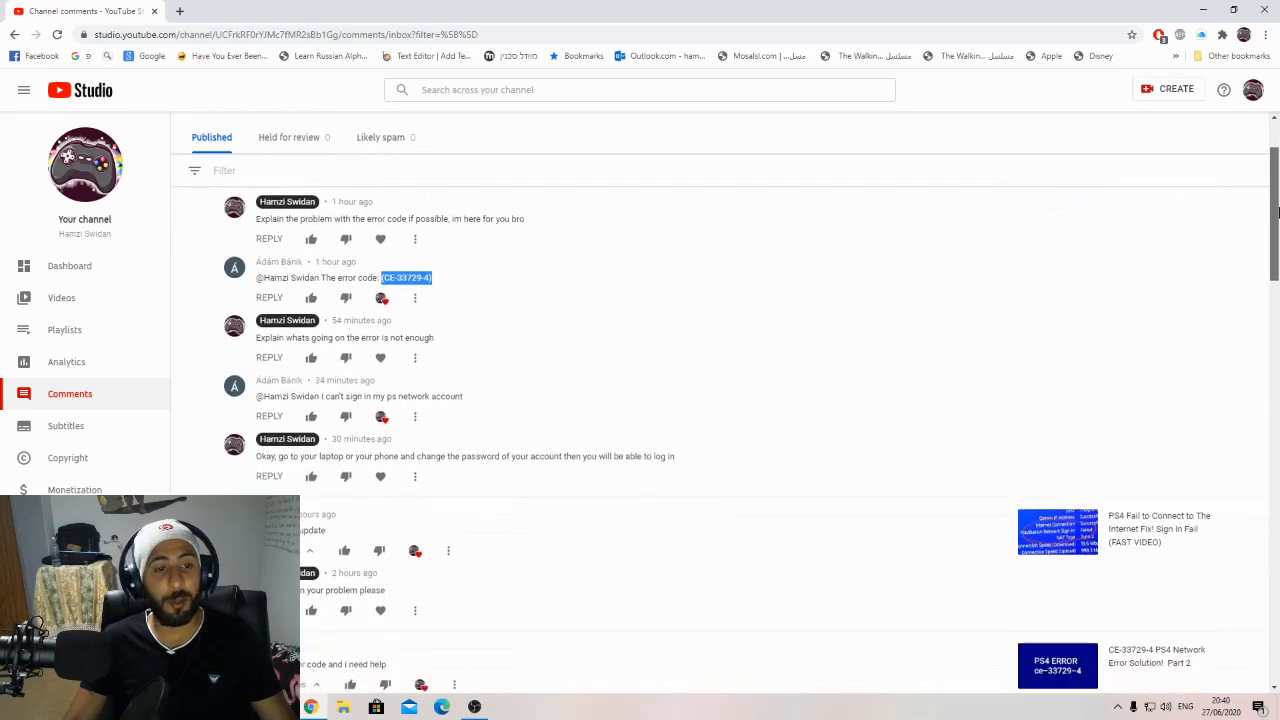
scroll(up, 3)
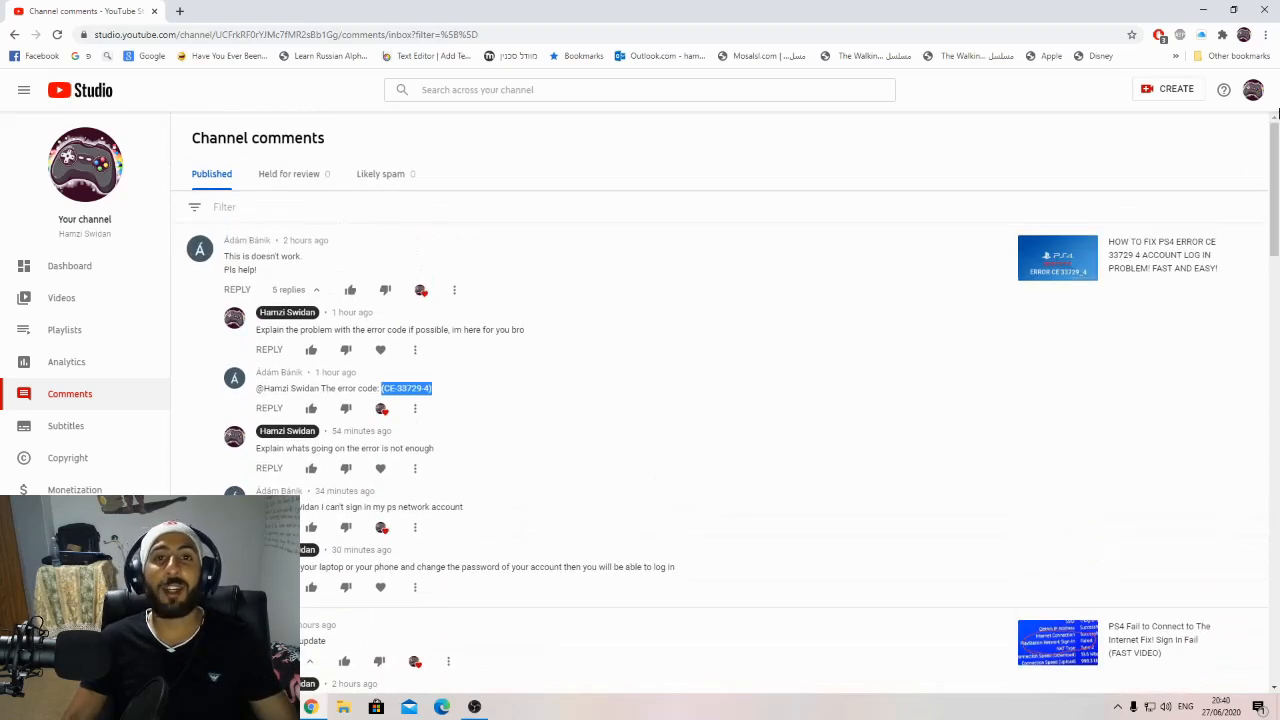